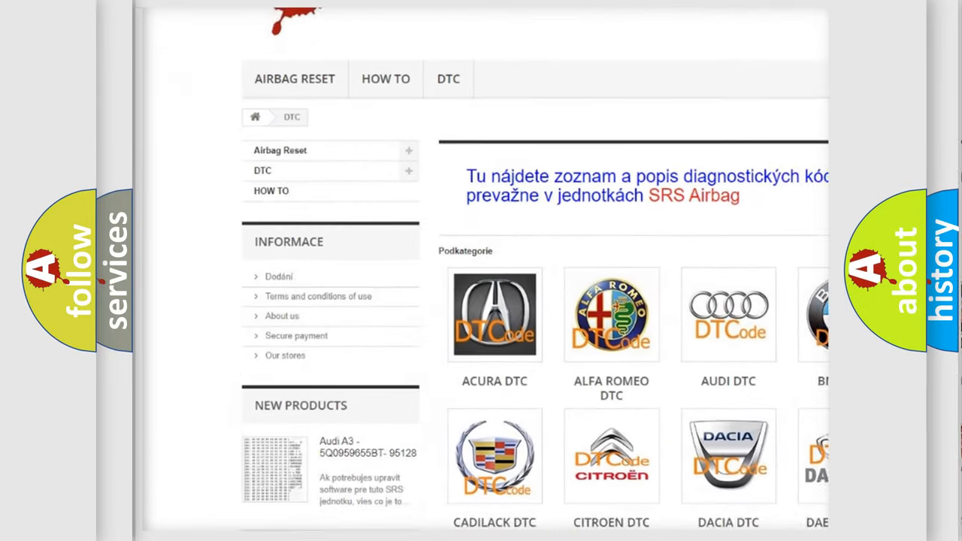
scroll("down", 3)
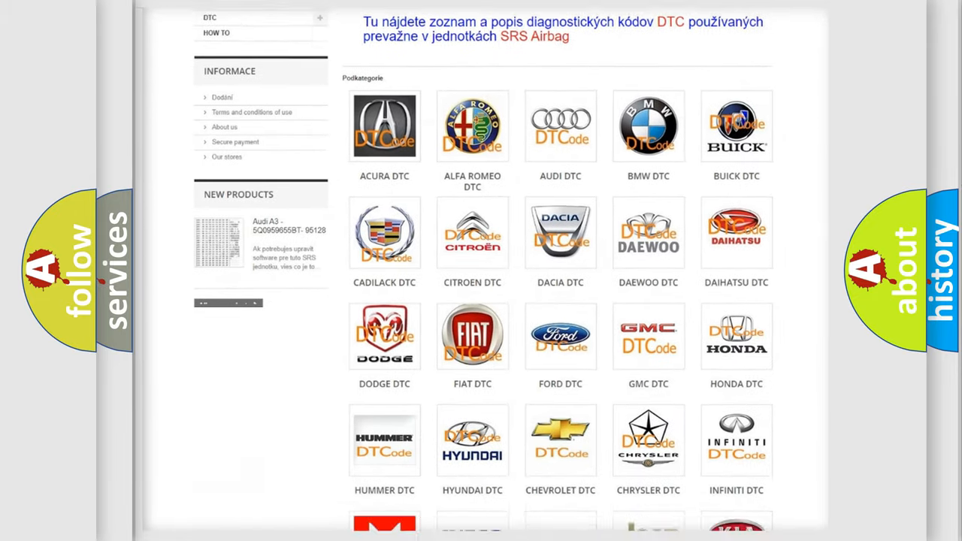
scroll("down", 3)
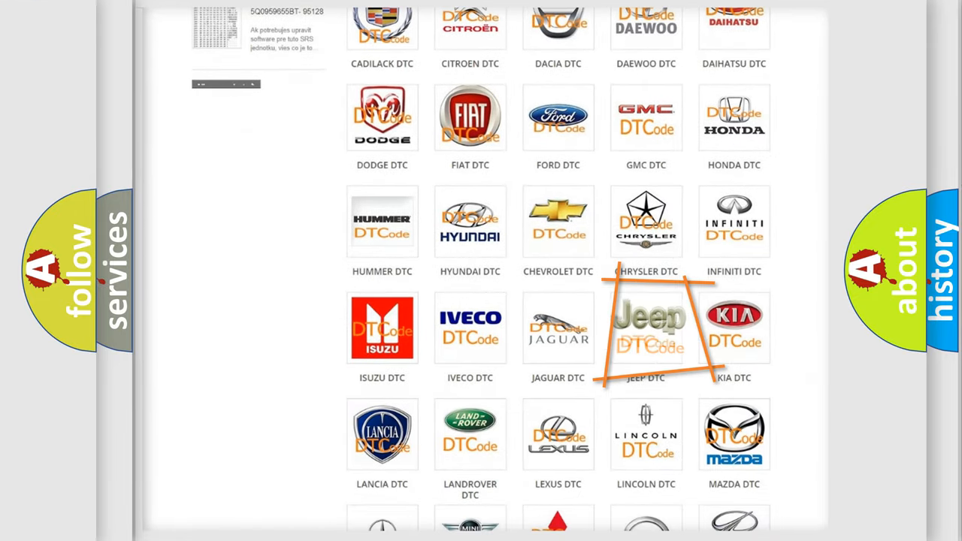